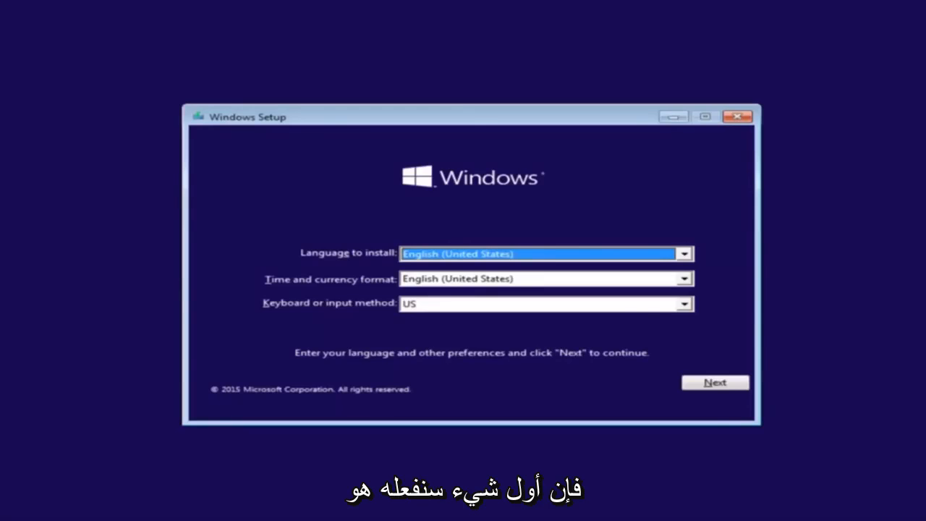
{"action": "mouse_move", "coordinate": [342, 268]}
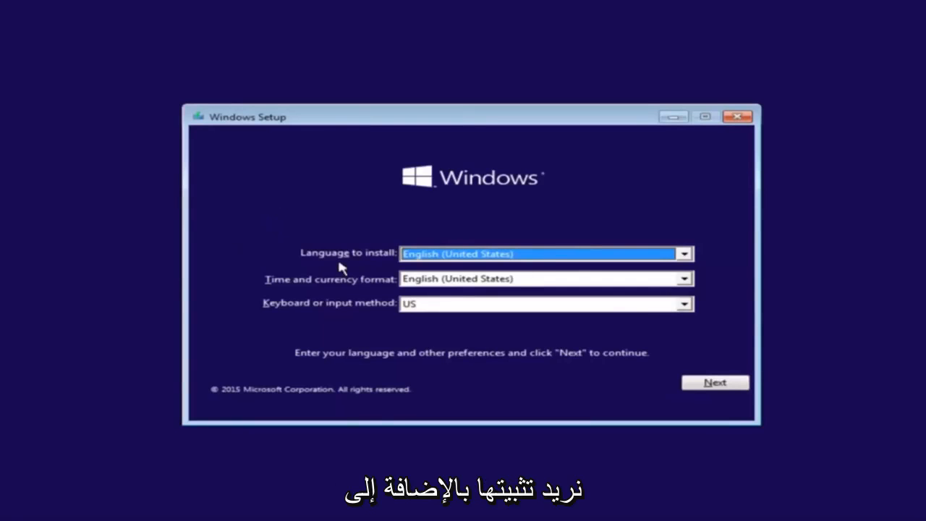
Step: Keep English (United States) language and format with US keyboard and continue to the next screen
{"action": "left_click", "coordinate": [683, 253]}
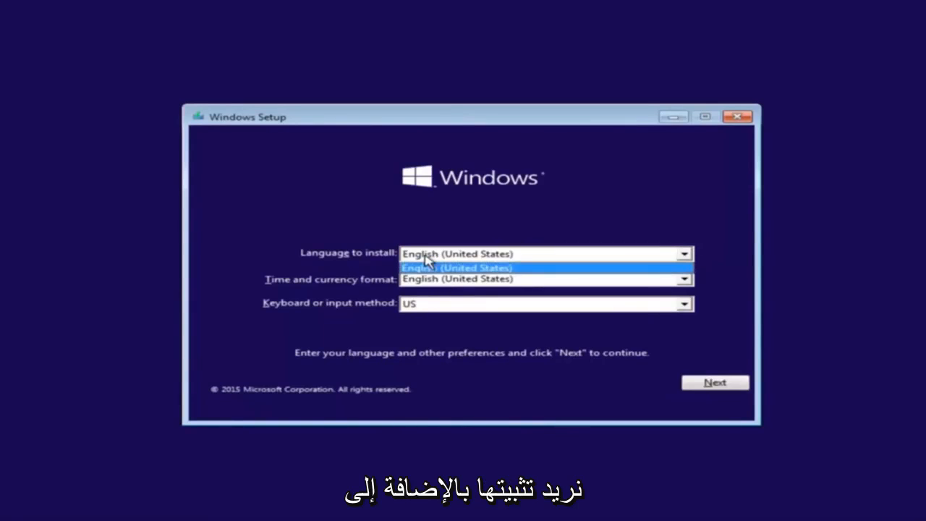
{"action": "left_click", "coordinate": [683, 277]}
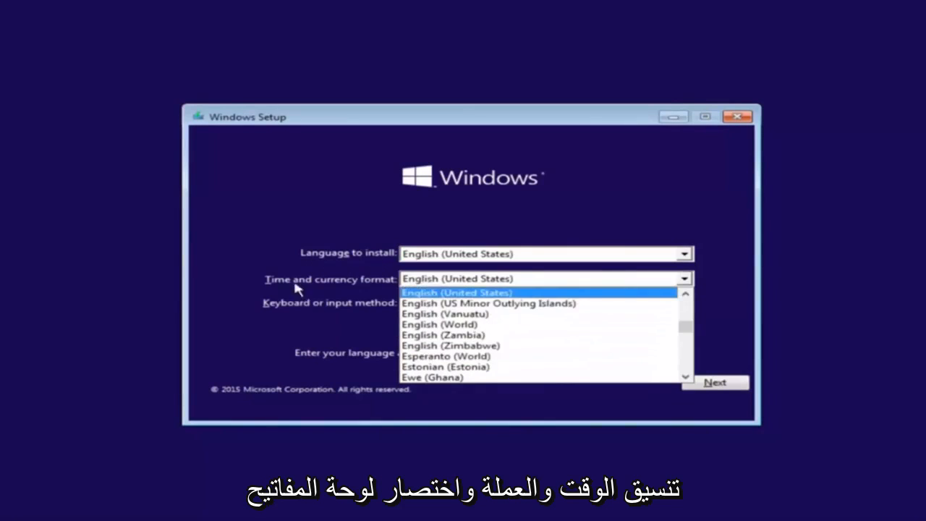
{"action": "left_click", "coordinate": [455, 292]}
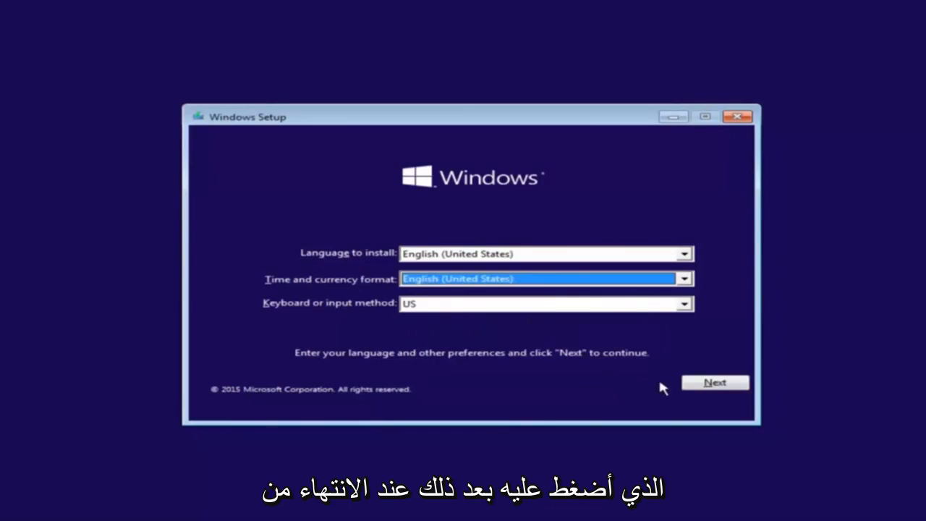
{"action": "left_click", "coordinate": [715, 382]}
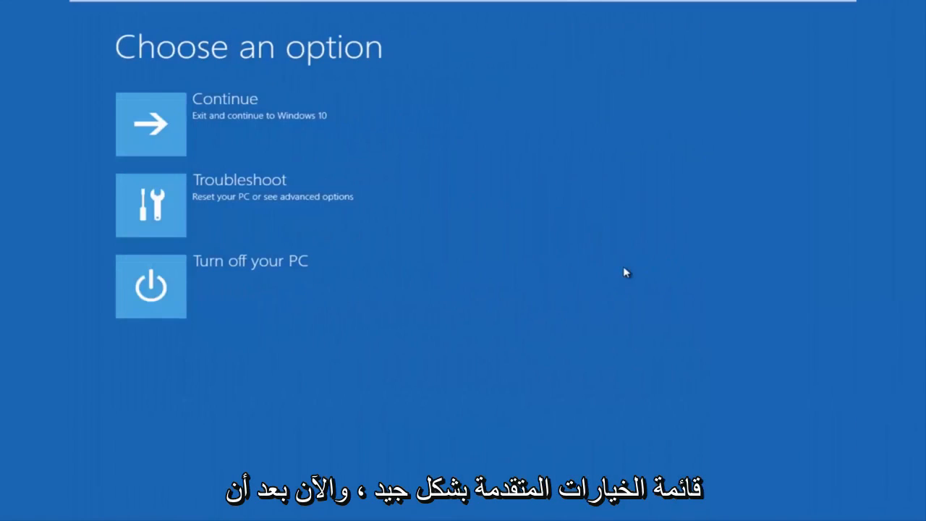
{"action": "mouse_move", "coordinate": [504, 215]}
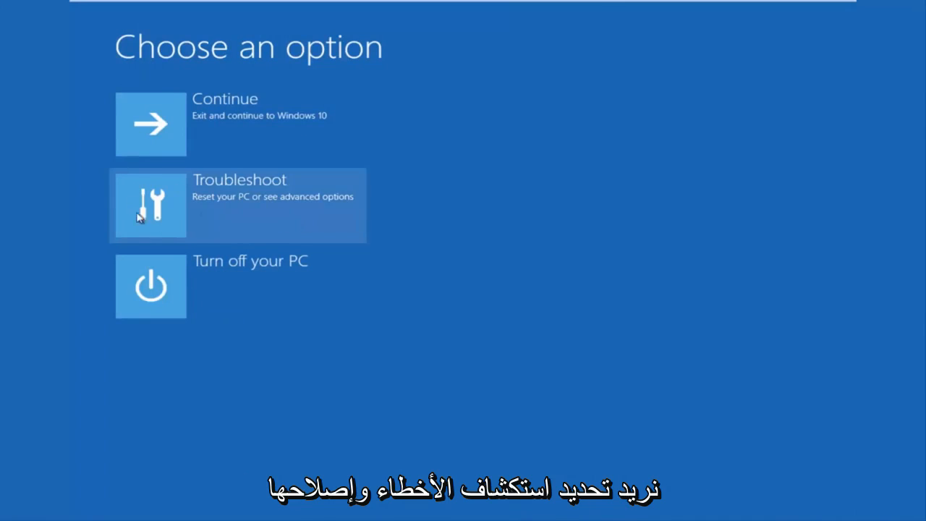
{"action": "mouse_move", "coordinate": [288, 207]}
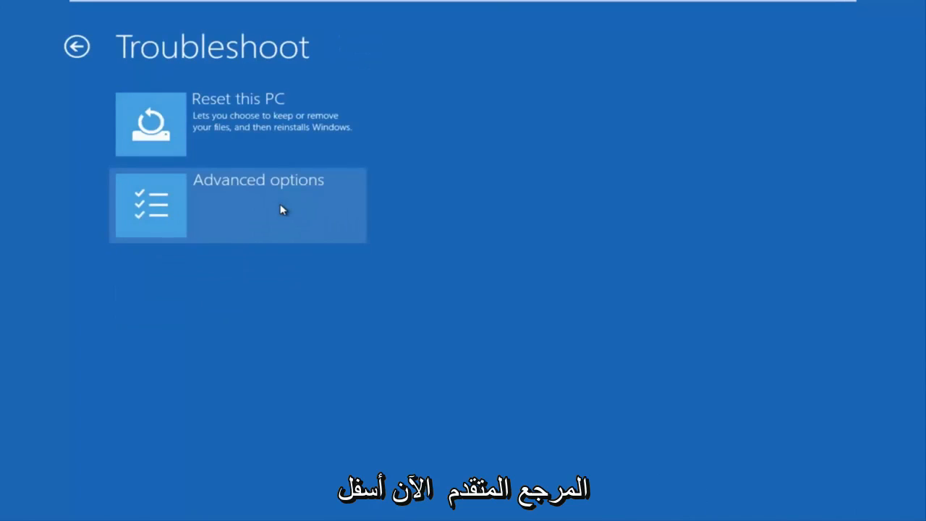
{"action": "mouse_move", "coordinate": [191, 139]}
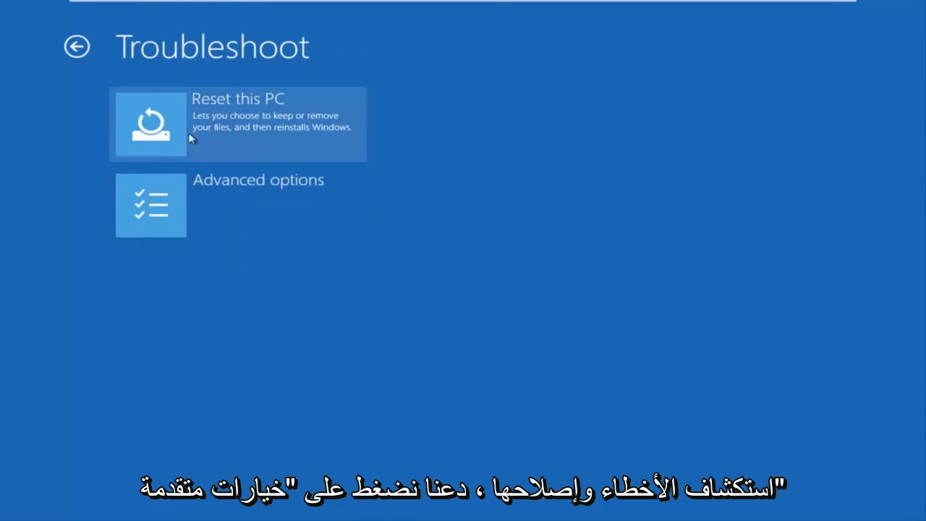
{"action": "mouse_move", "coordinate": [220, 208]}
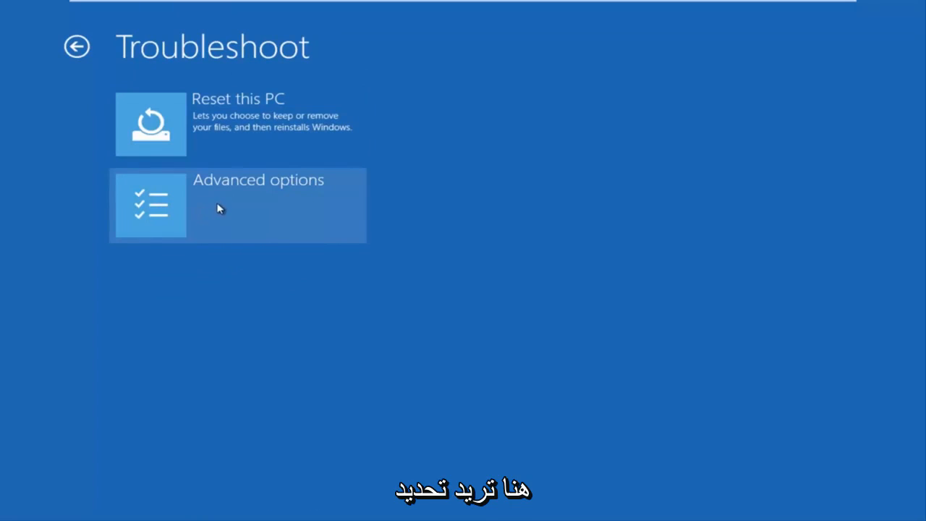
Step: Go through Troubleshoot > Advanced options > Command Prompt and sign in as the Computer account
{"action": "left_click", "coordinate": [239, 206]}
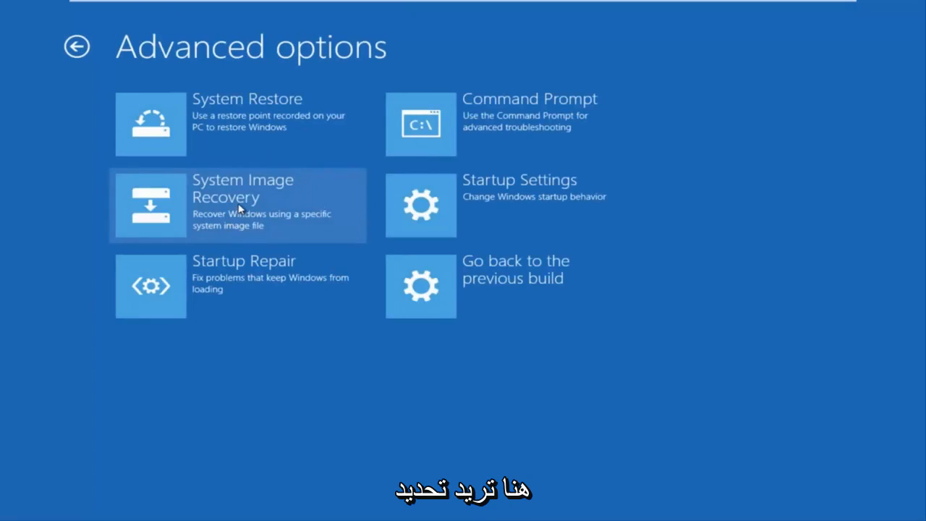
{"action": "mouse_move", "coordinate": [491, 135]}
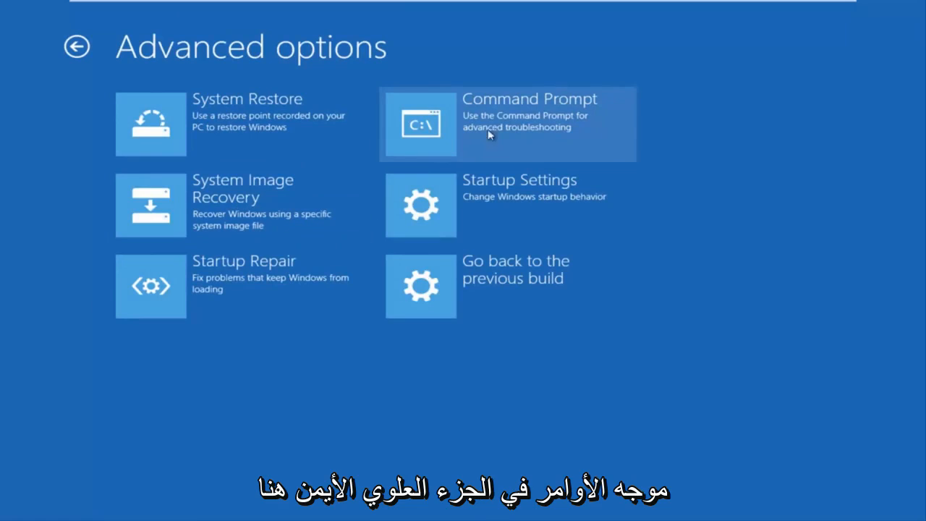
{"action": "left_click", "coordinate": [507, 124]}
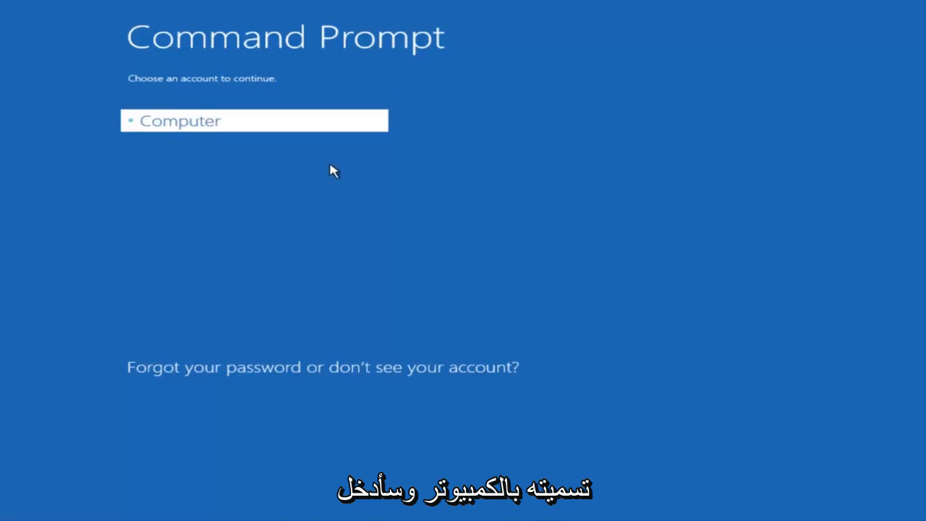
{"action": "left_click", "coordinate": [254, 121]}
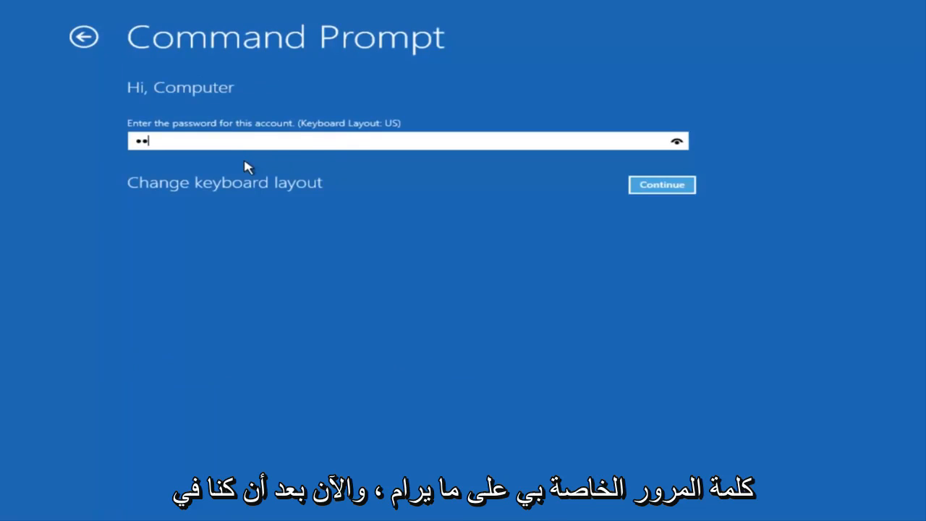
{"action": "left_click", "coordinate": [660, 185]}
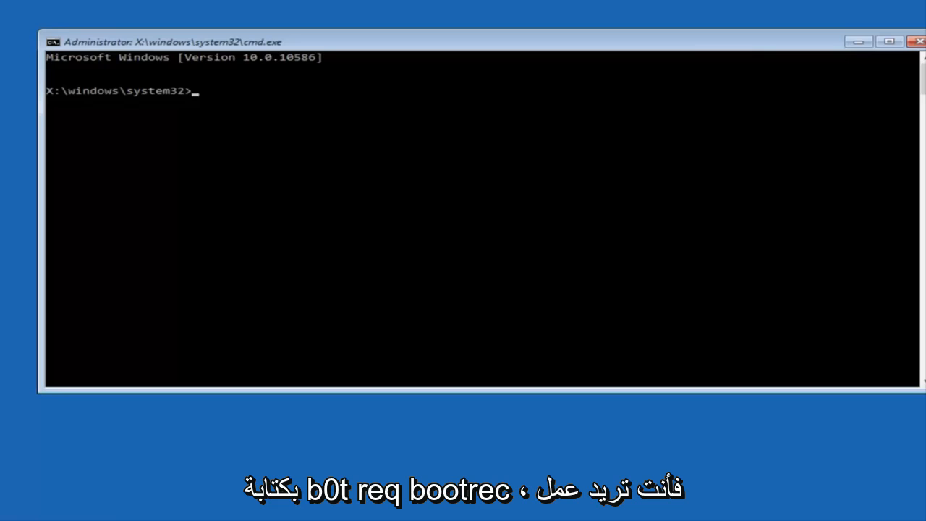
Step: Run Bootrec /fixmbr so the master boot record repair completes successfully
{"action": "type", "text": "Boot"}
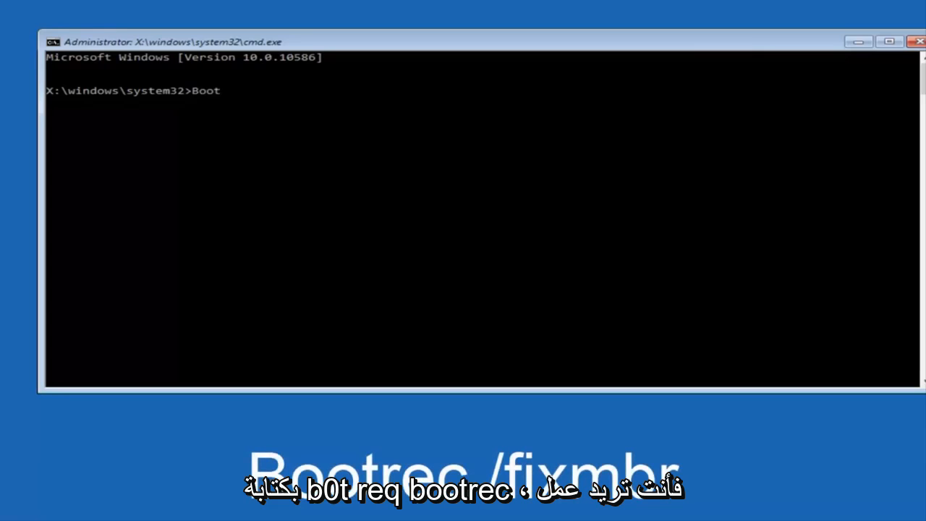
{"action": "type", "text": "rec"}
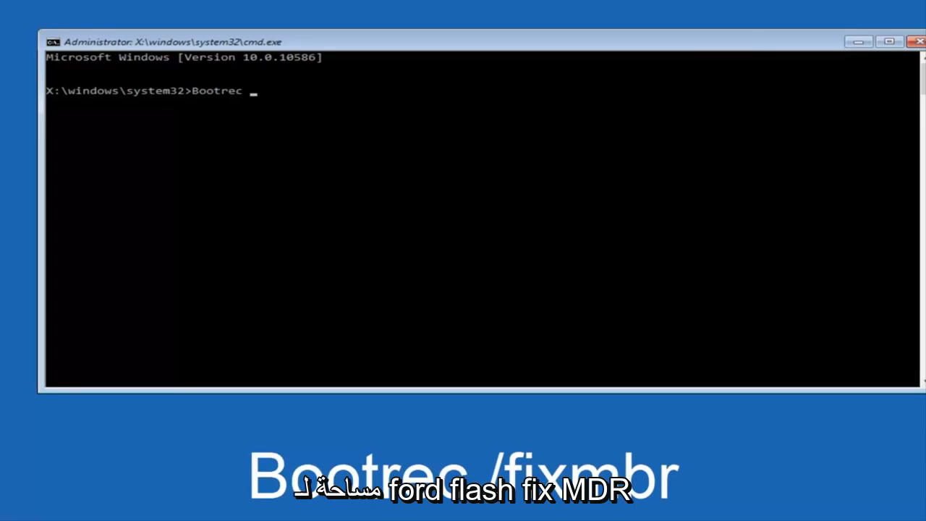
{"action": "type", "text": "/"}
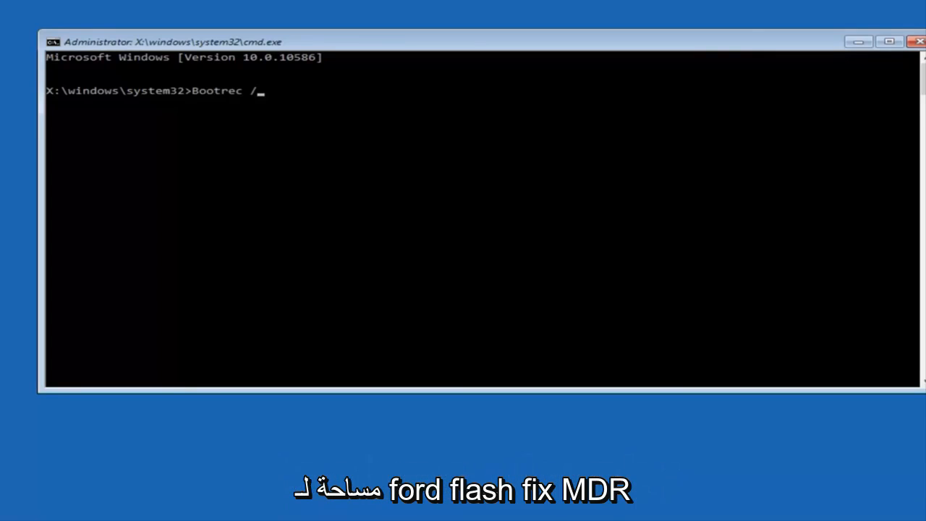
{"action": "type", "text": "fixm"}
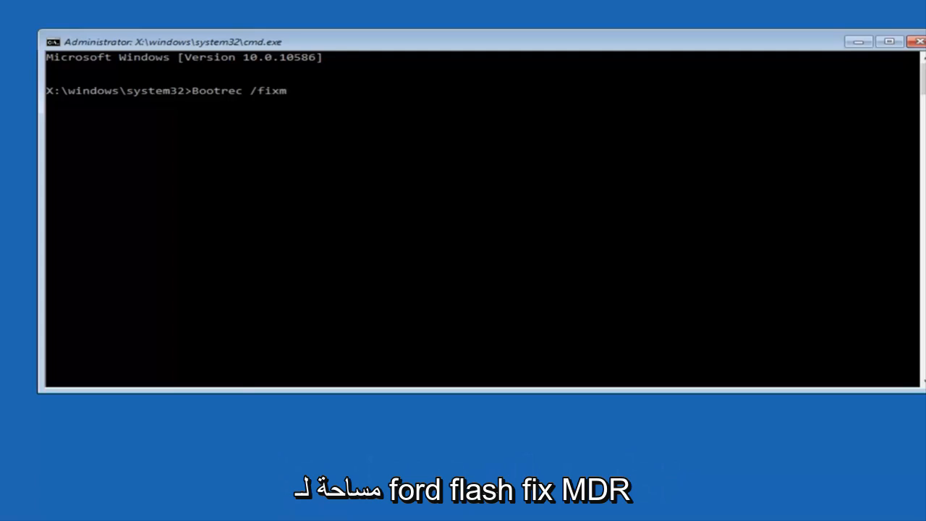
{"action": "type", "text": "br"}
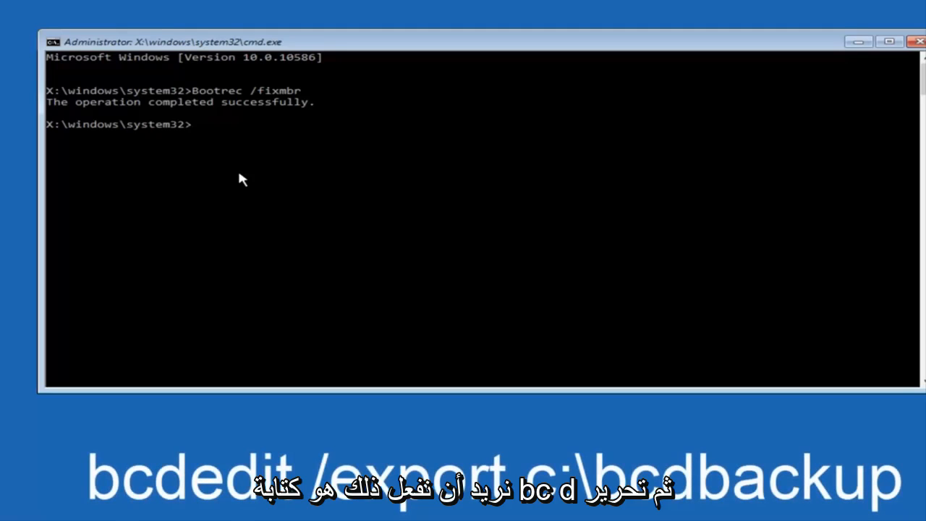
Step: Run bcdedit /export c:\bcdbackup to back up the boot configuration, then begin the attrib command
{"action": "type", "text": "bcdedit m"}
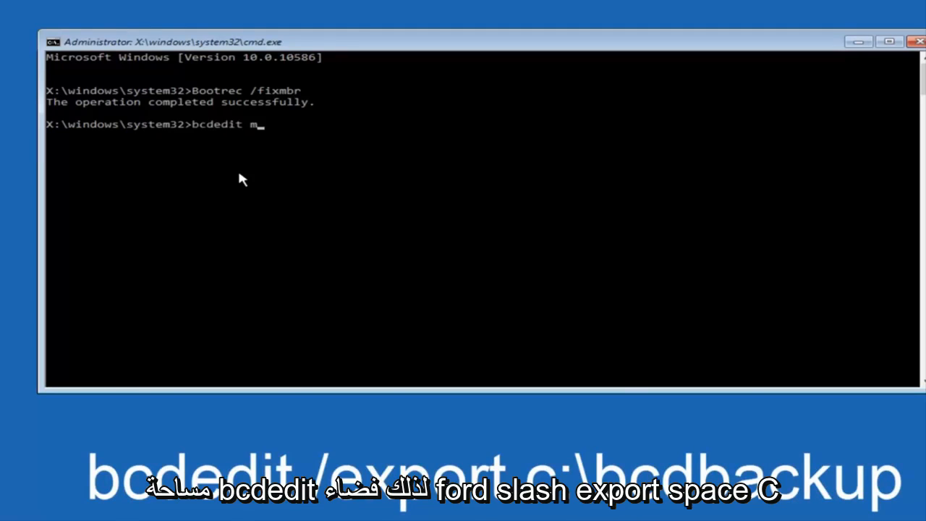
{"action": "key", "text": "Backspace"}
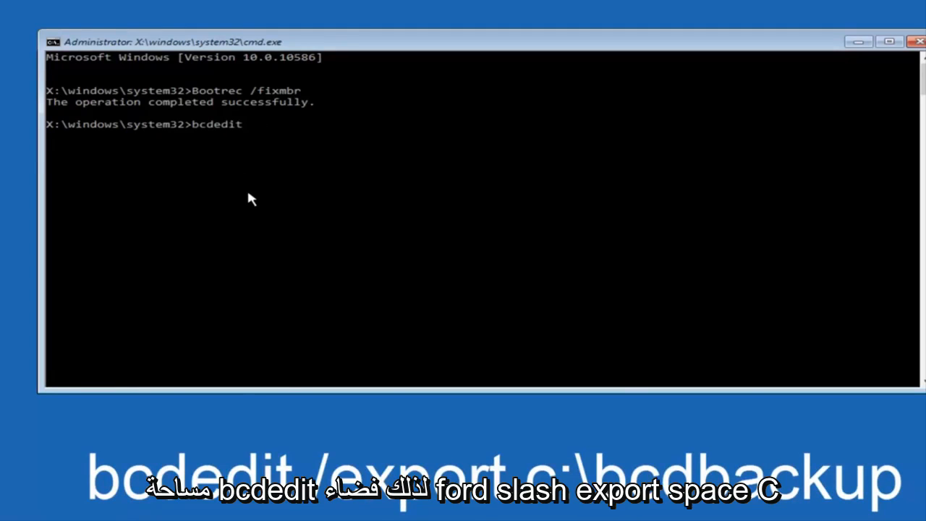
{"action": "type", "text": "/"}
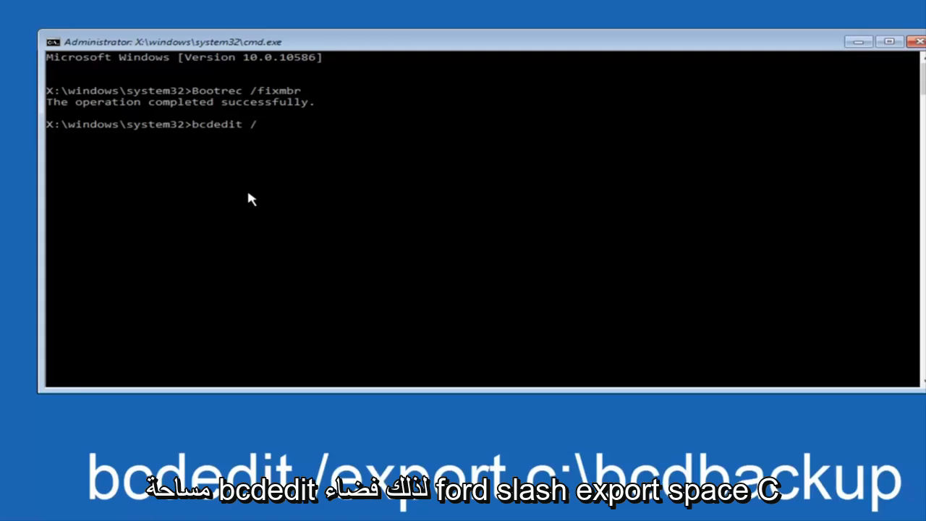
{"action": "type", "text": "expor"}
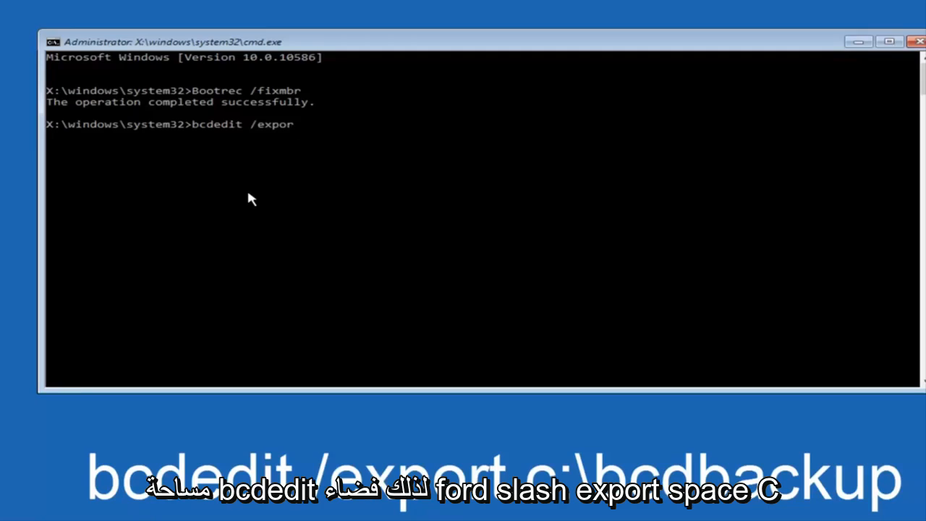
{"action": "type", "text": "t c"}
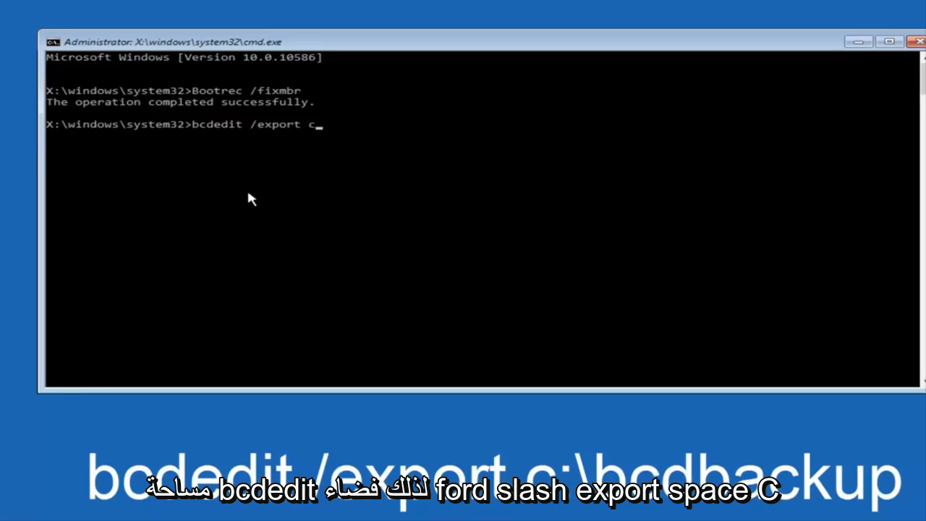
{"action": "type", "text": ":"}
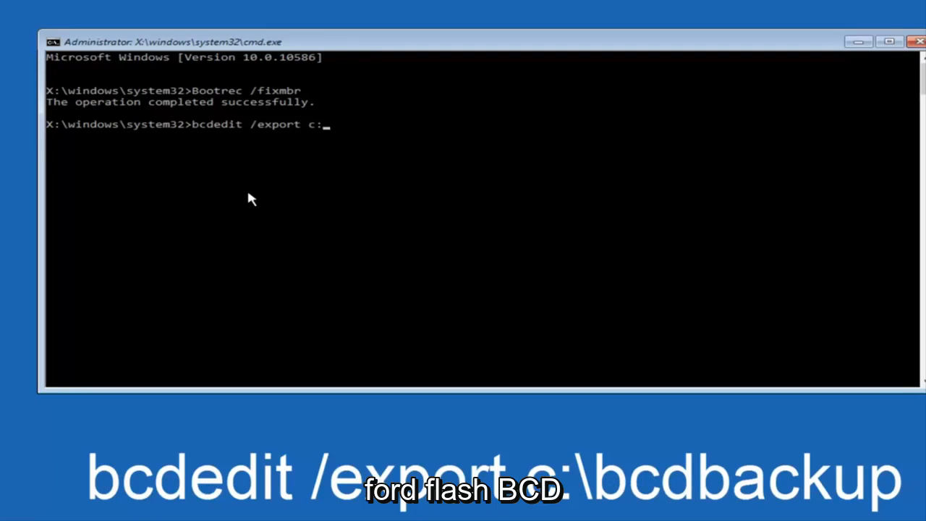
{"action": "type", "text": "\\"}
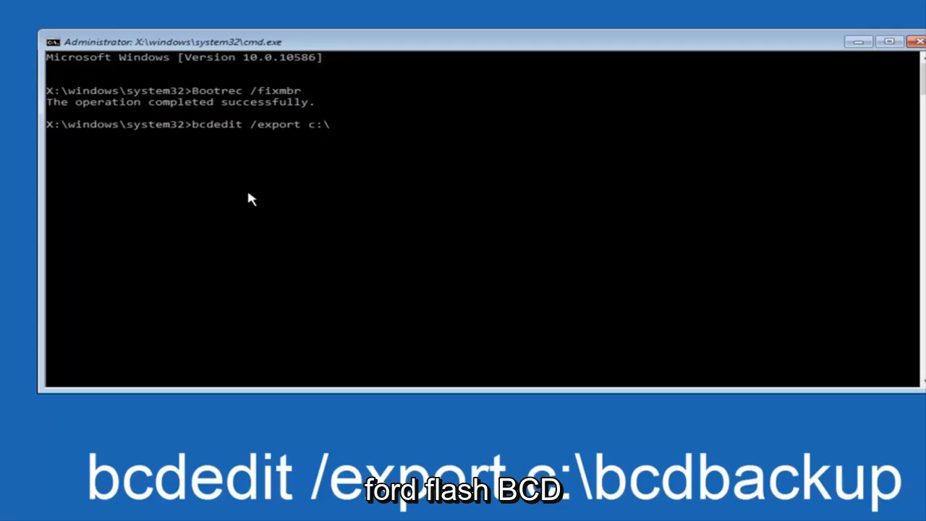
{"action": "type", "text": "bcd"}
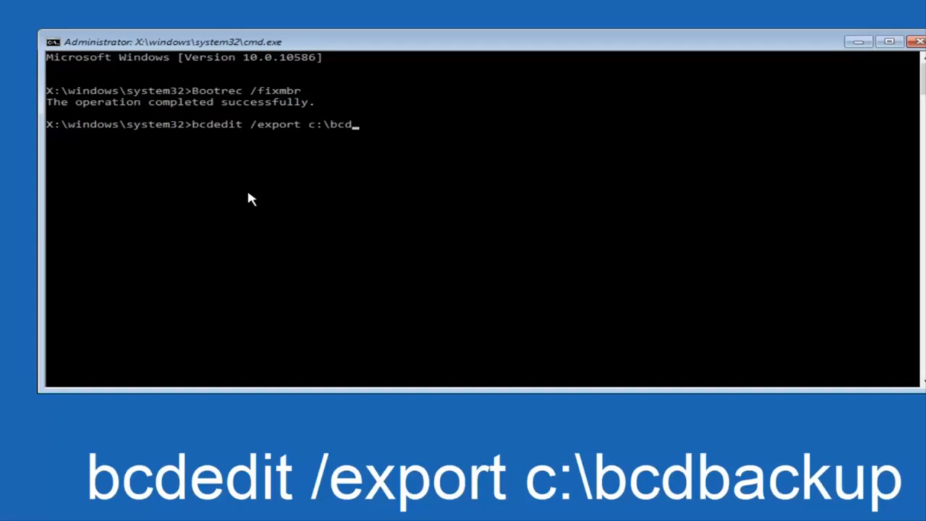
{"action": "type", "text": "back"}
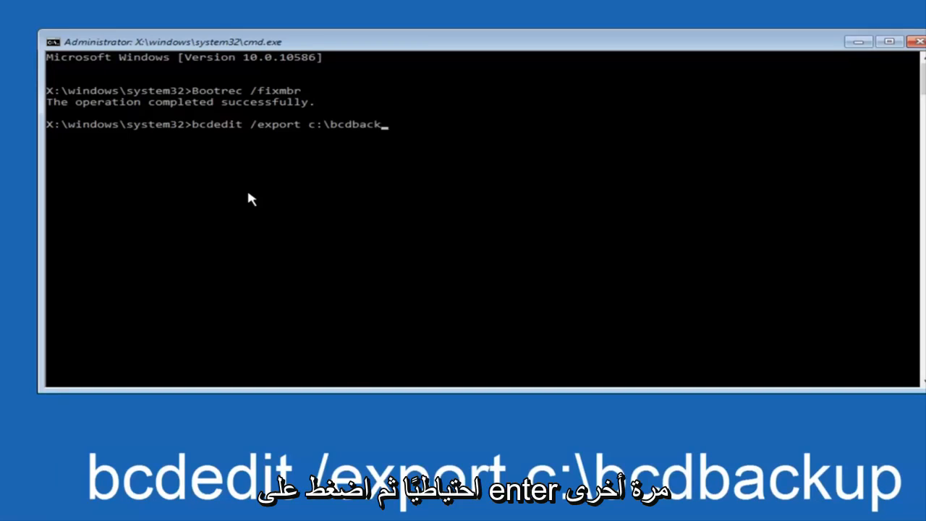
{"action": "type", "text": "up"}
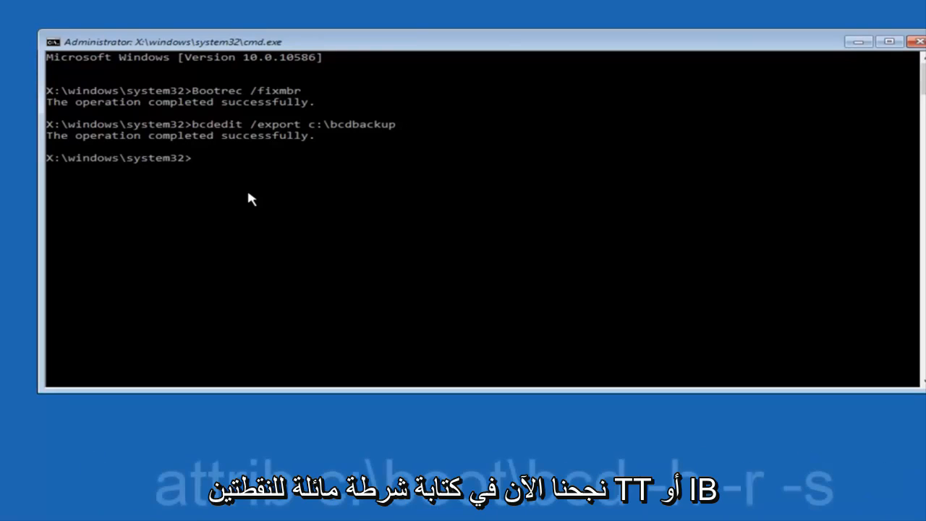
{"action": "type", "text": "a"}
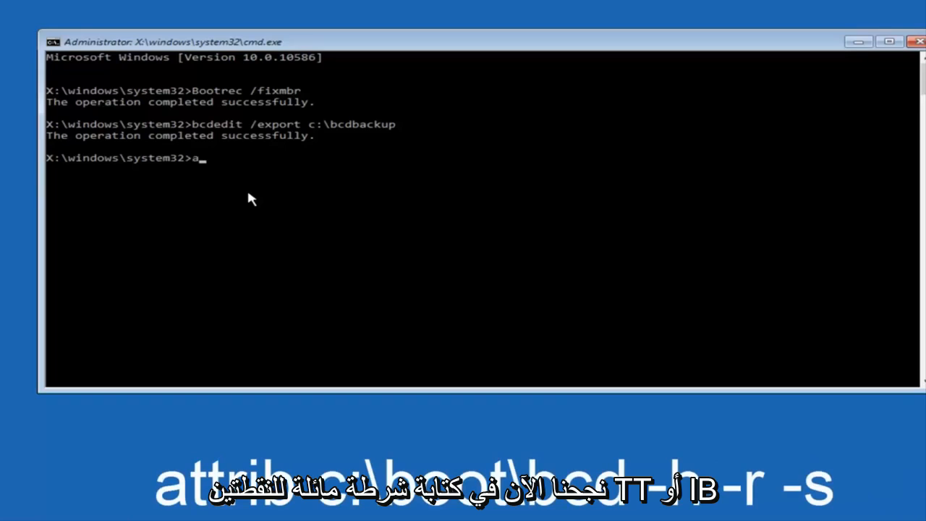
Step: Run attrib c:\boot\bcd -h -r -s to clear the file's hidden, read-only and system attributes
{"action": "type", "text": "ttr"}
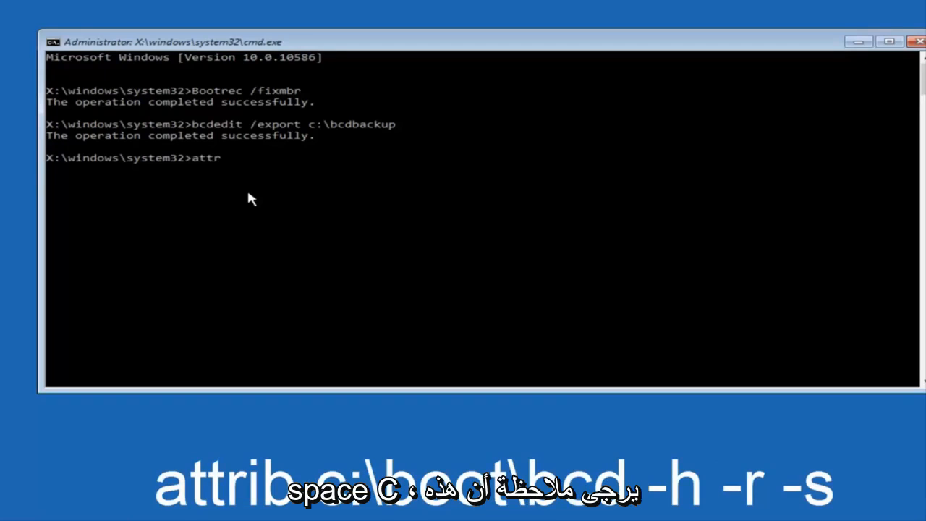
{"action": "type", "text": "ib c"}
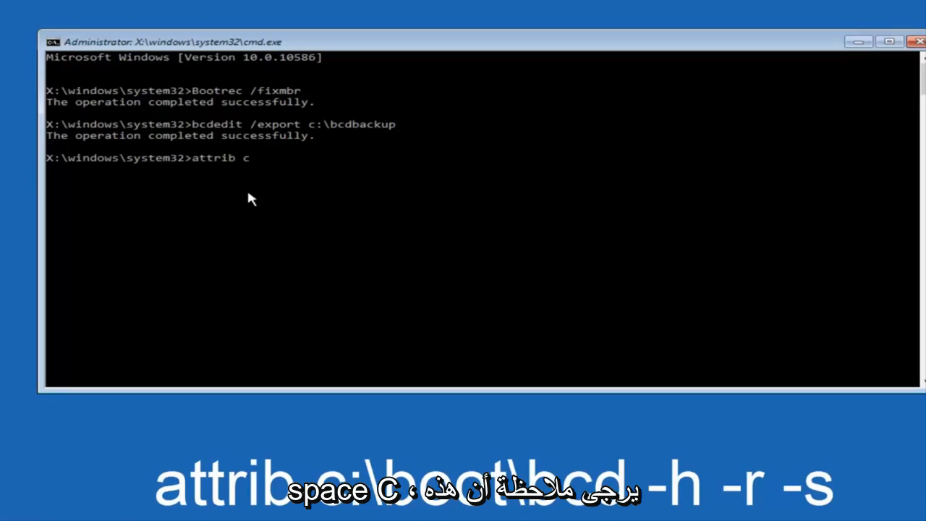
{"action": "type", "text": ":"}
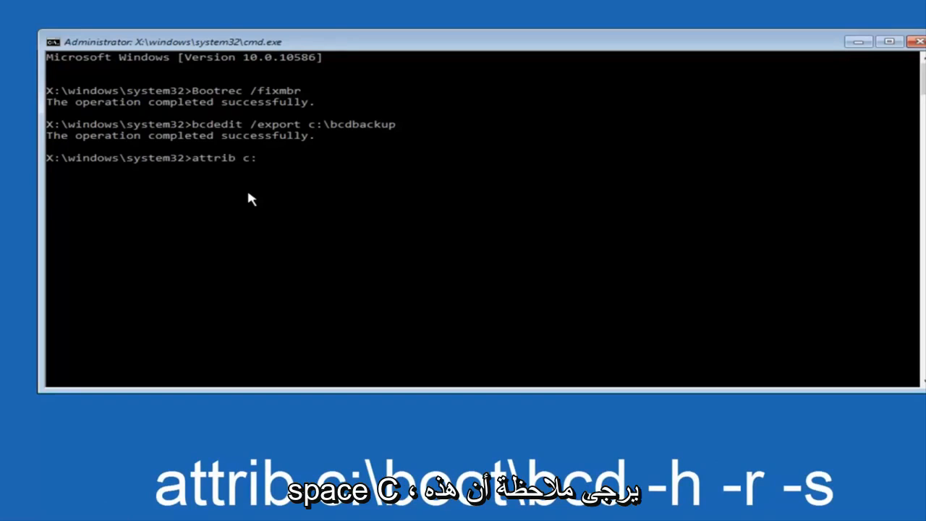
{"action": "type", "text": "\\"}
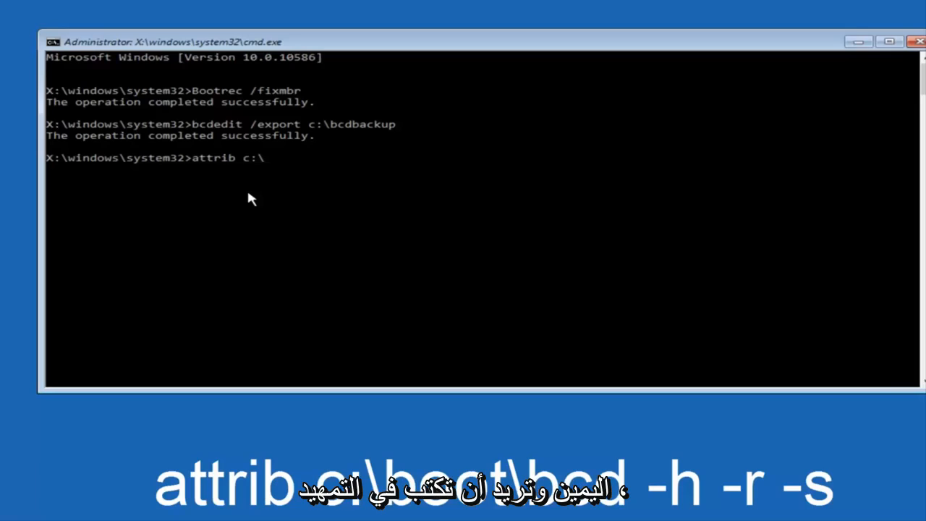
{"action": "type", "text": "boo"}
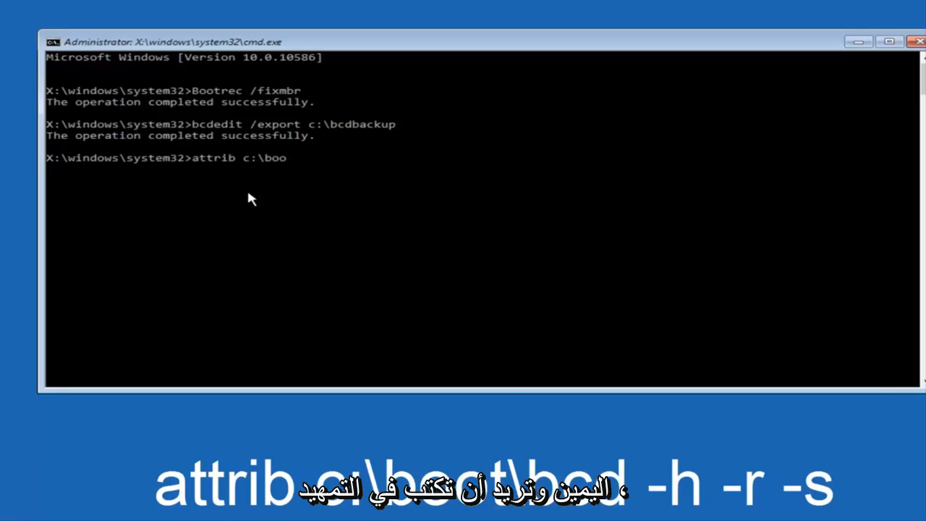
{"action": "type", "text": "t\\"}
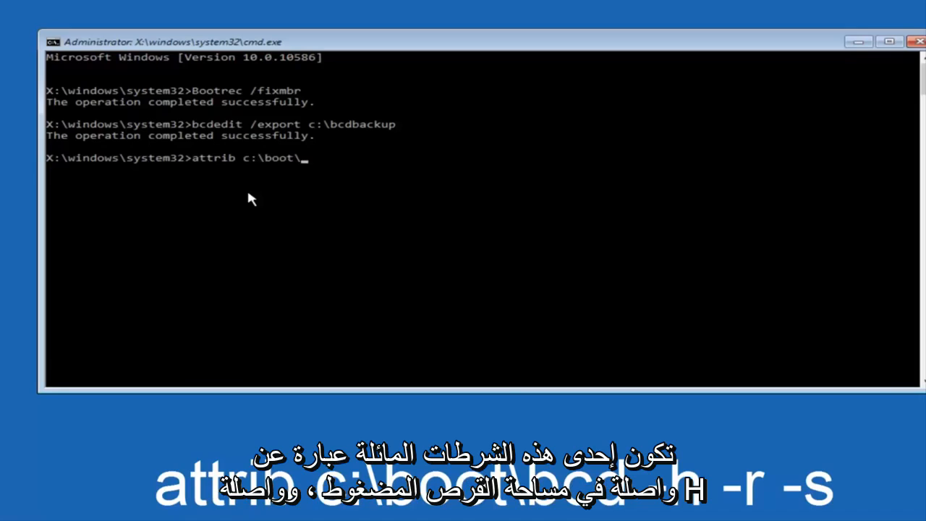
{"action": "type", "text": "b"}
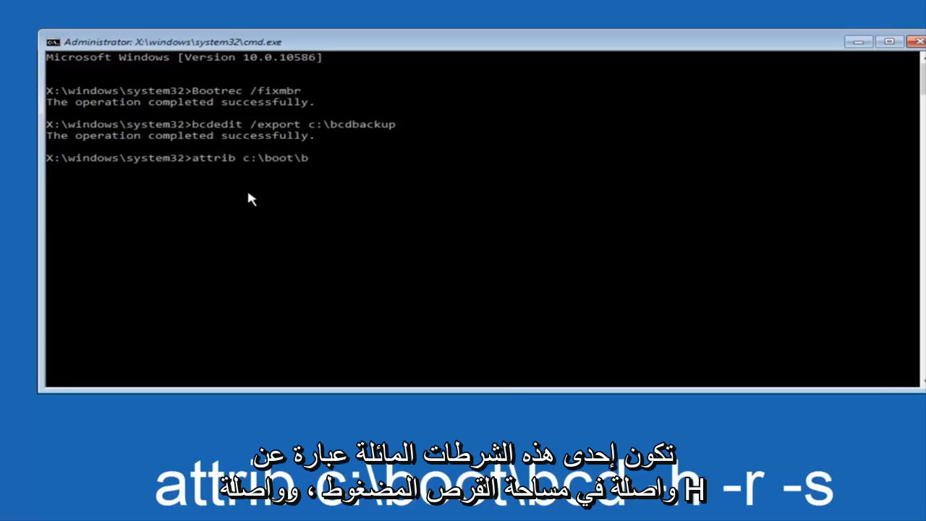
{"action": "type", "text": "cd"}
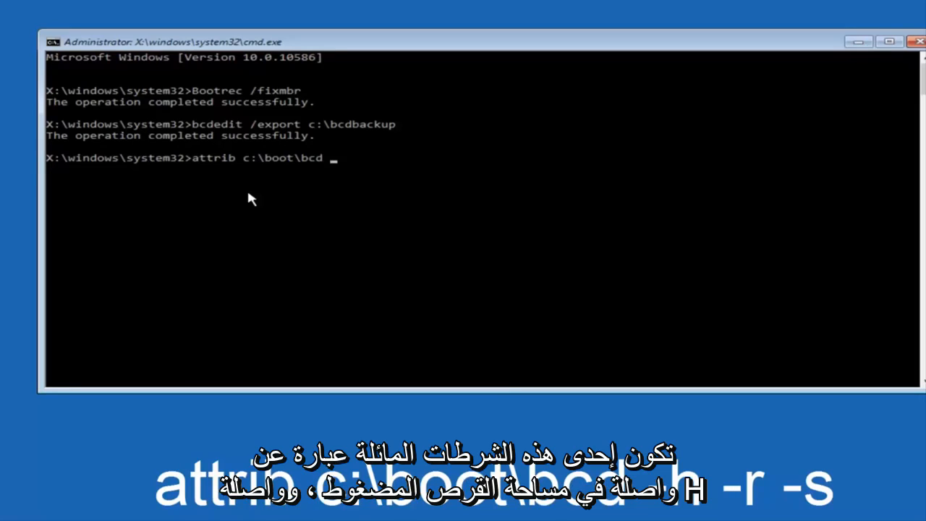
{"action": "type", "text": "-h"}
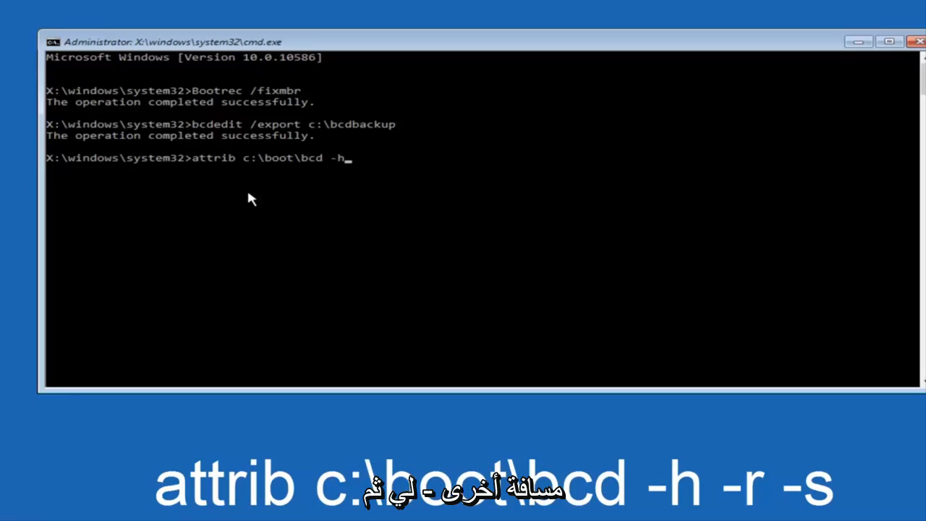
{"action": "type", "text": "-"}
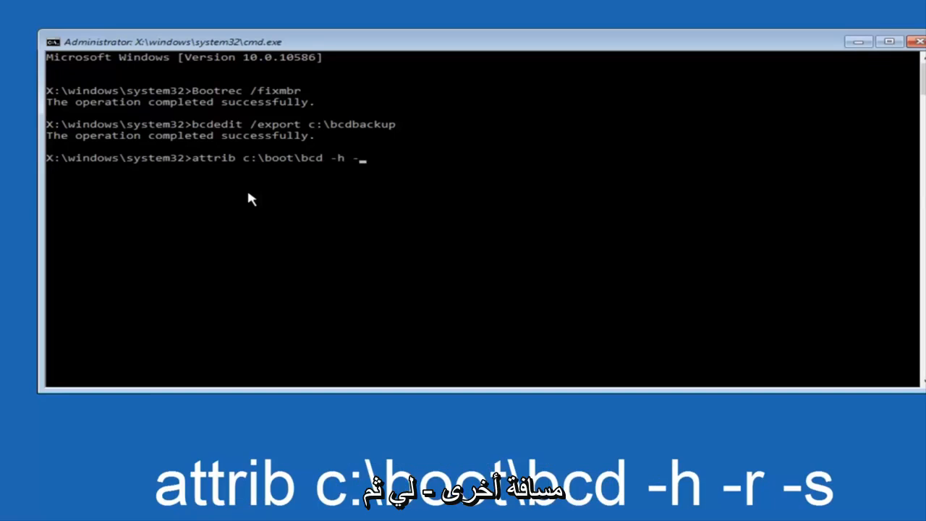
{"action": "type", "text": "r"}
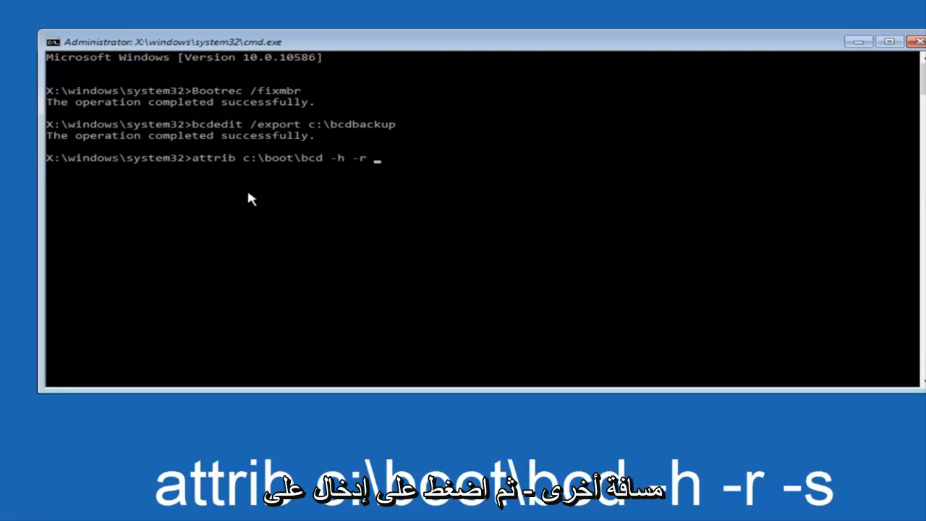
{"action": "type", "text": "-s"}
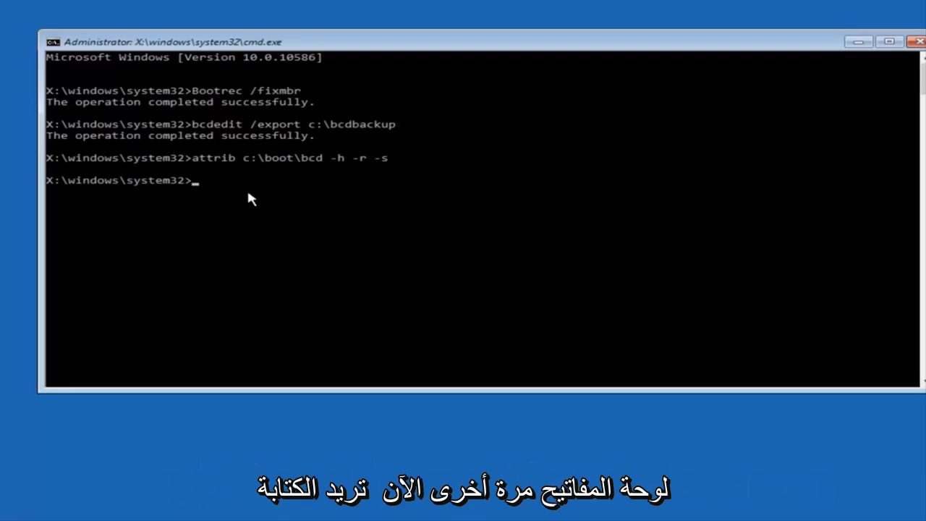
Step: Run ren c:\boot\bcd bcd.old to rename the boot configuration file
{"action": "type", "text": "re"}
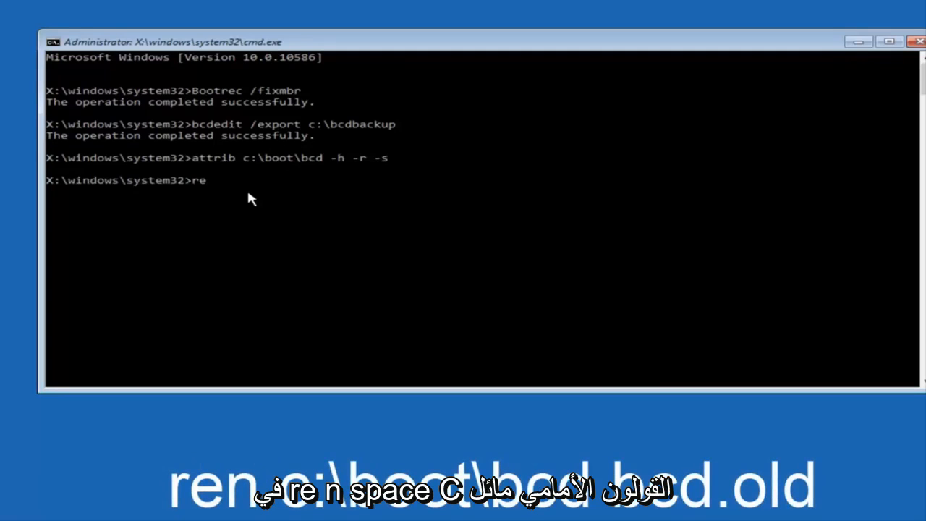
{"action": "type", "text": "n c:"}
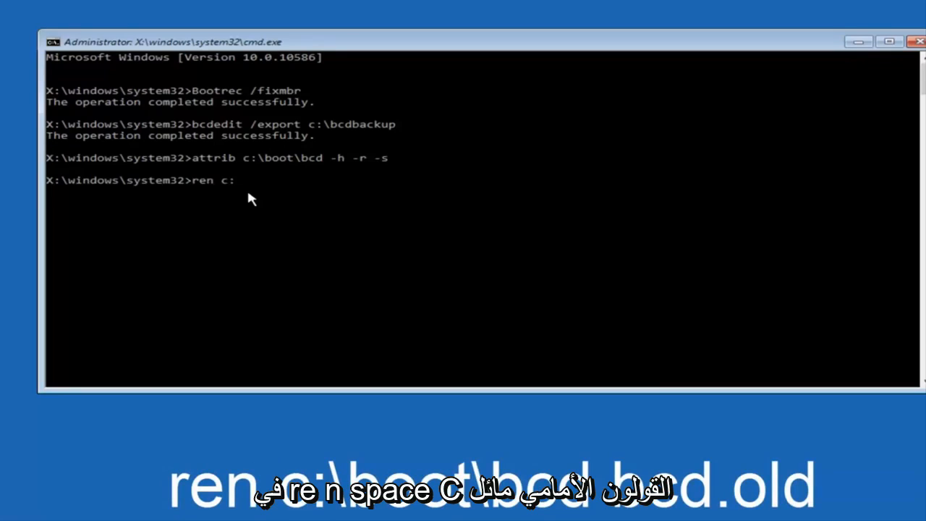
{"action": "type", "text": "\\boo"}
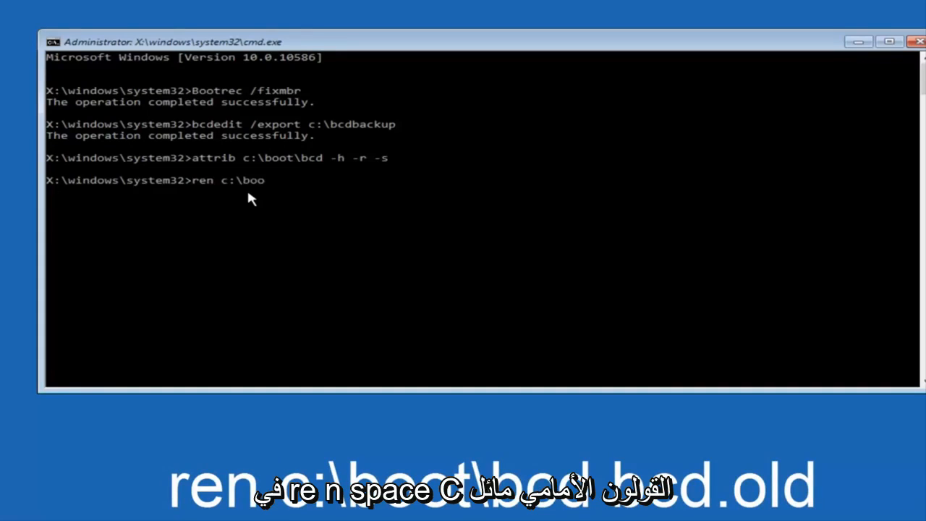
{"action": "type", "text": "t\\"}
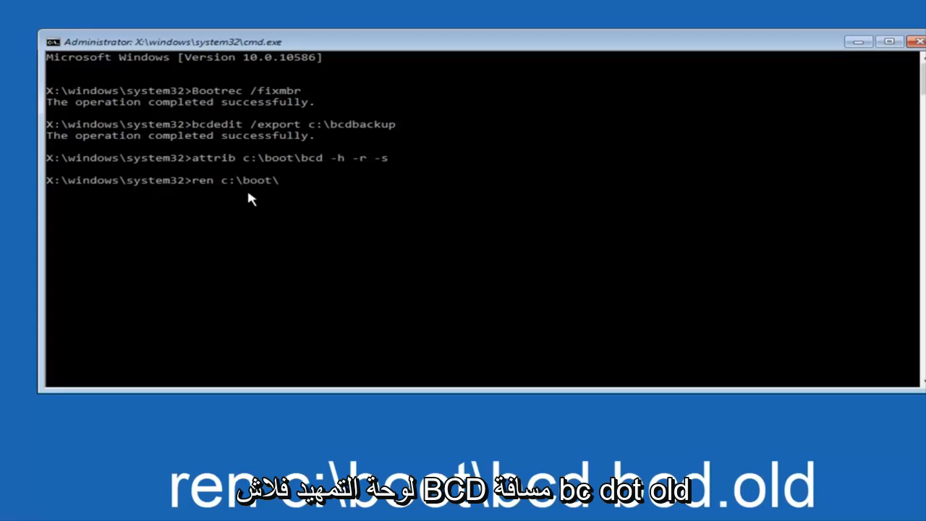
{"action": "type", "text": "bc"}
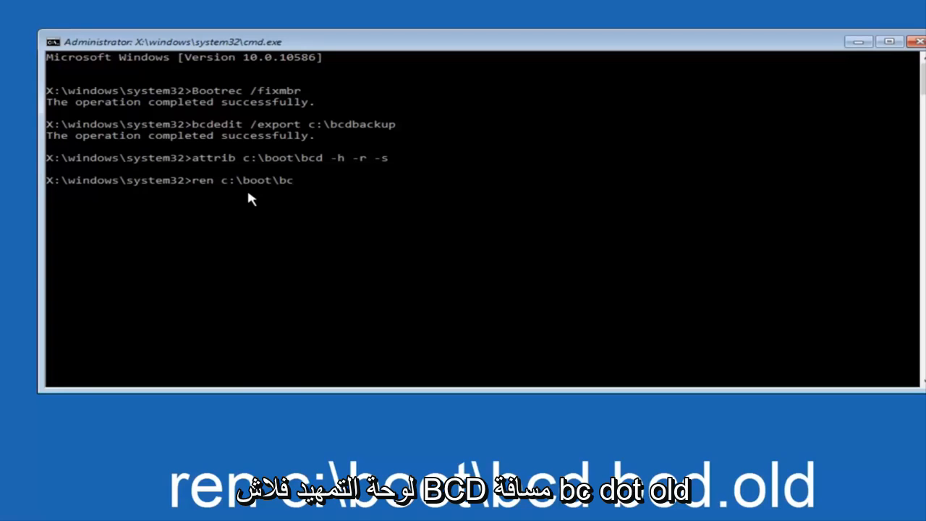
{"action": "type", "text": "d"}
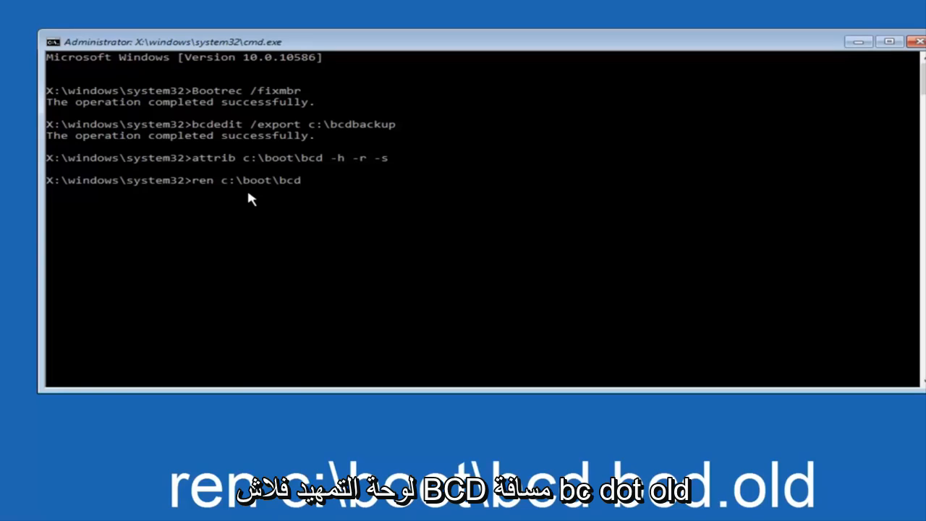
{"action": "type", "text": "bcd."}
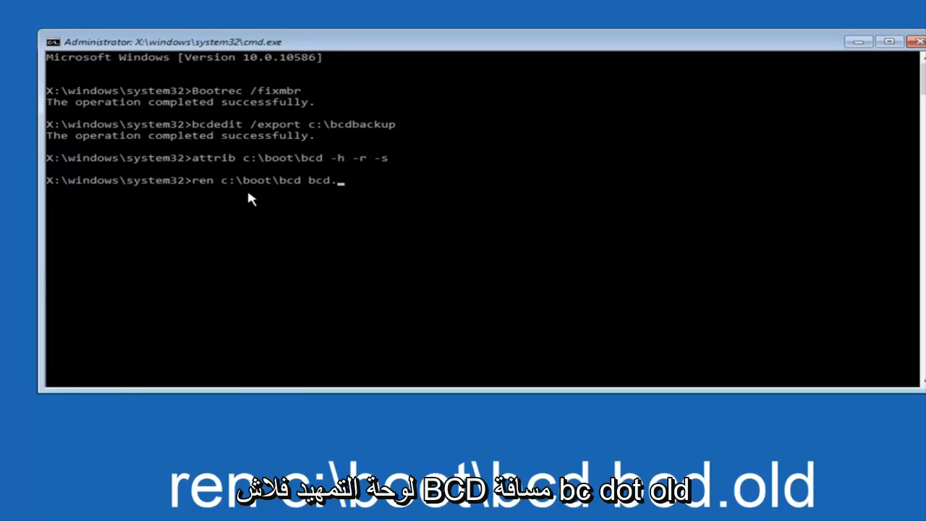
{"action": "type", "text": "old"}
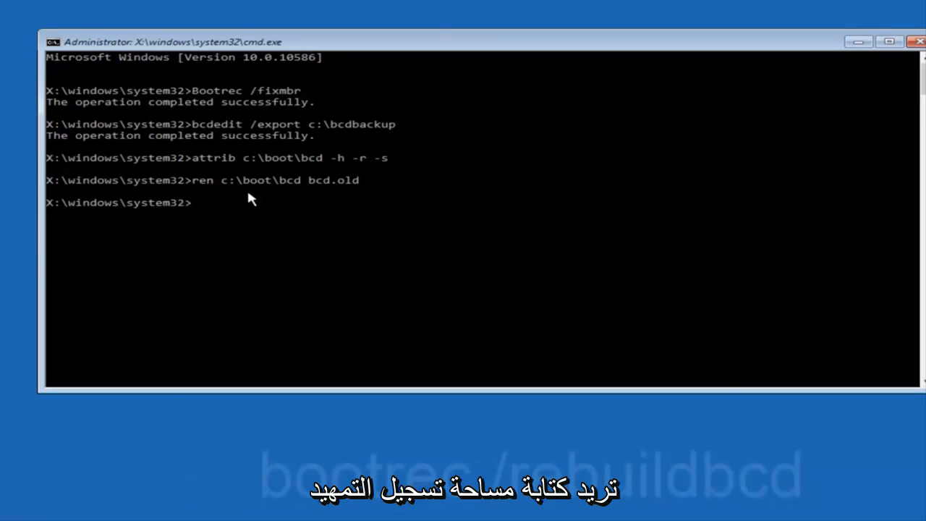
Step: Run bootrec /rebuildbcd so the scan finds the Windows installation at C:\Windows
{"action": "type", "text": "boot"}
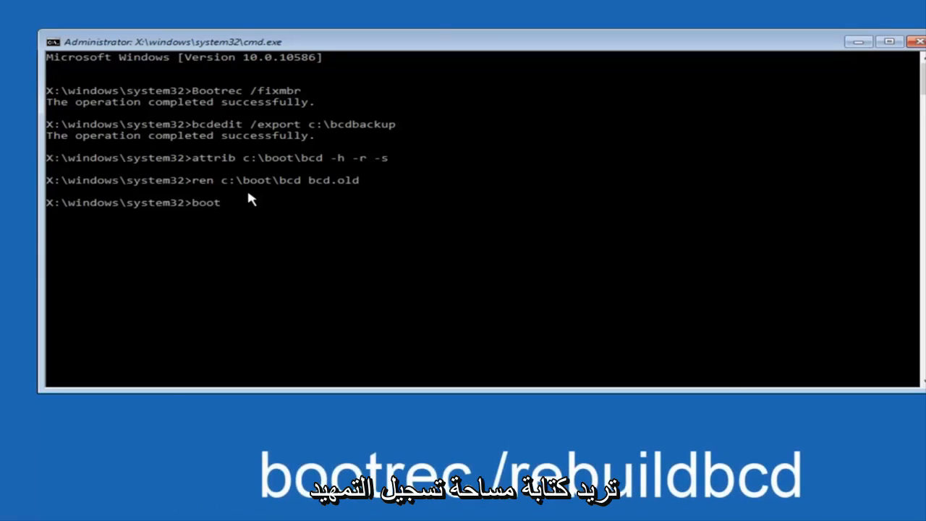
{"action": "type", "text": "rec"}
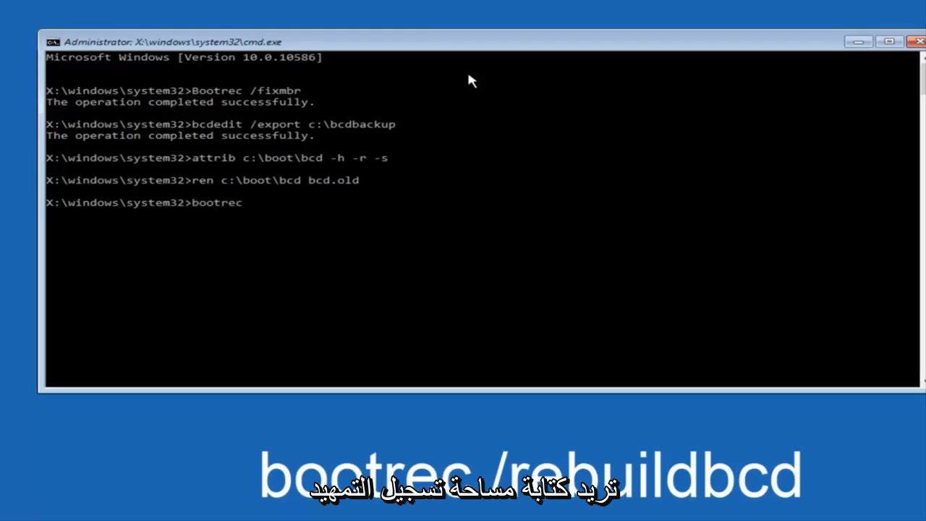
{"action": "type", "text": "/r"}
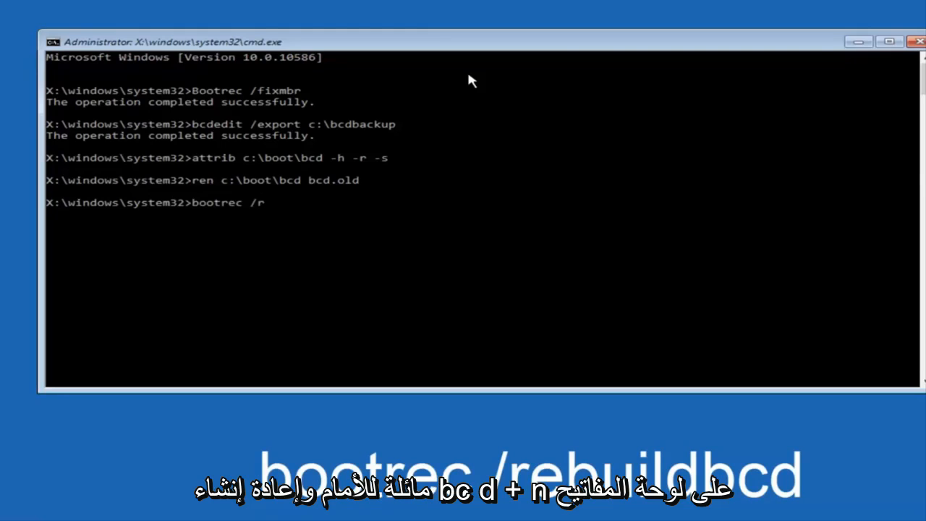
{"action": "type", "text": "ebuild"}
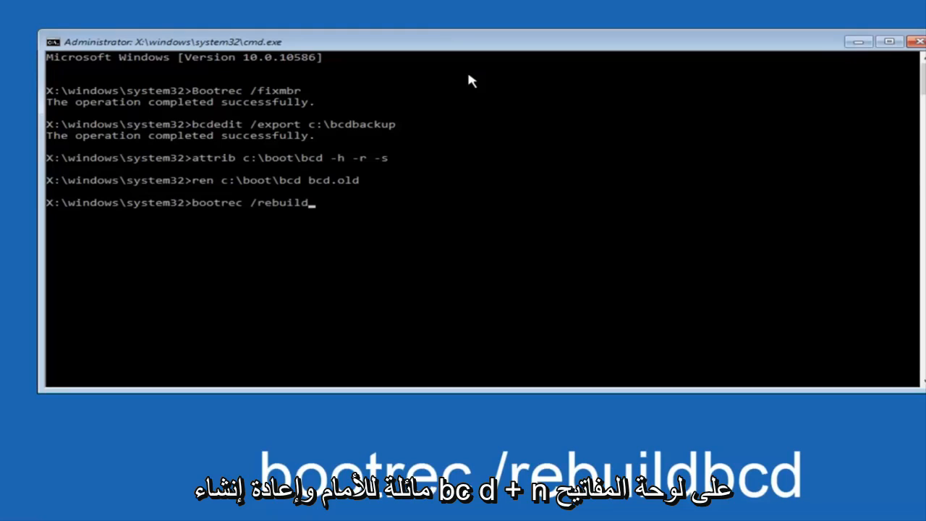
{"action": "type", "text": "bcd"}
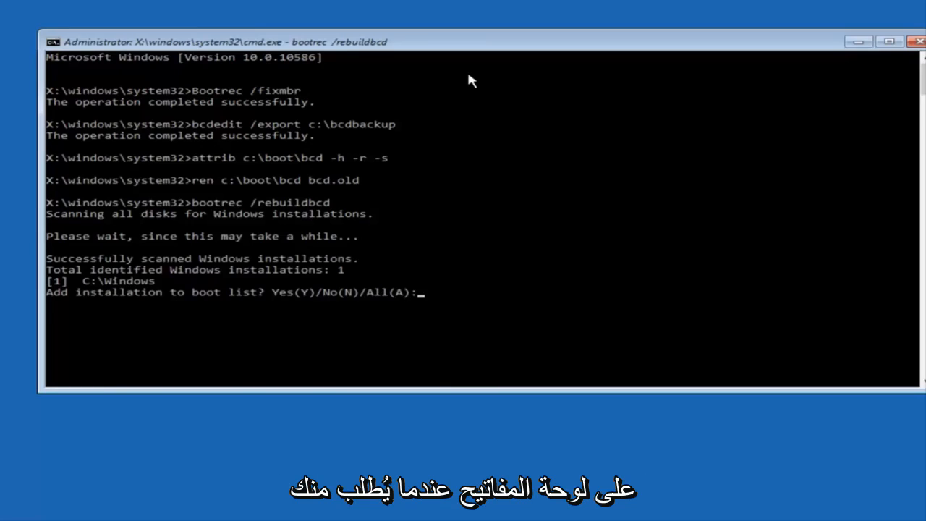
Step: Answer y to add C:\Windows to the boot list, then exit back to the recovery menu
{"action": "type", "text": "y"}
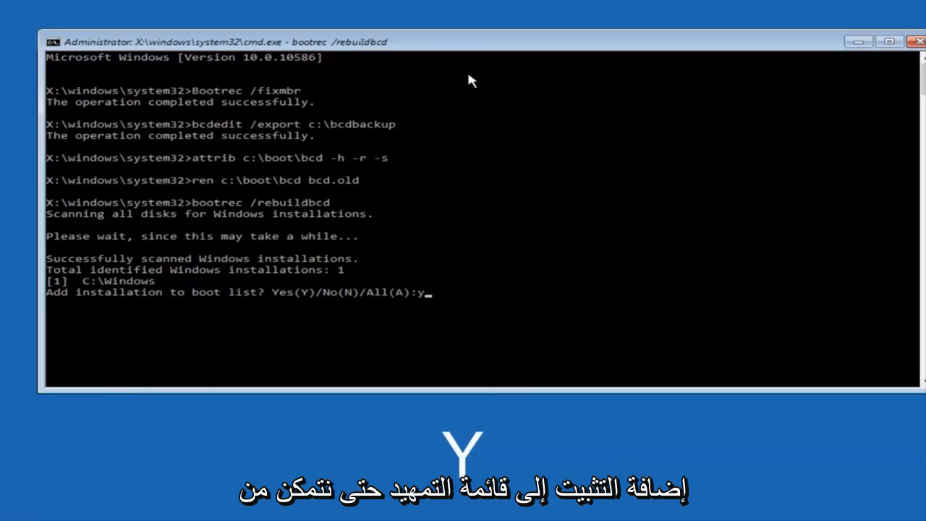
{"action": "key", "text": "Return"}
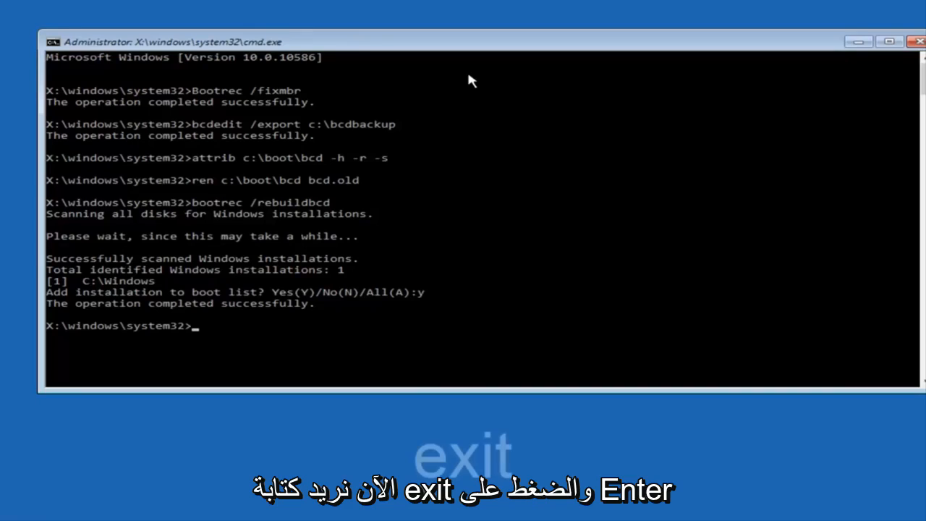
{"action": "type", "text": "exit"}
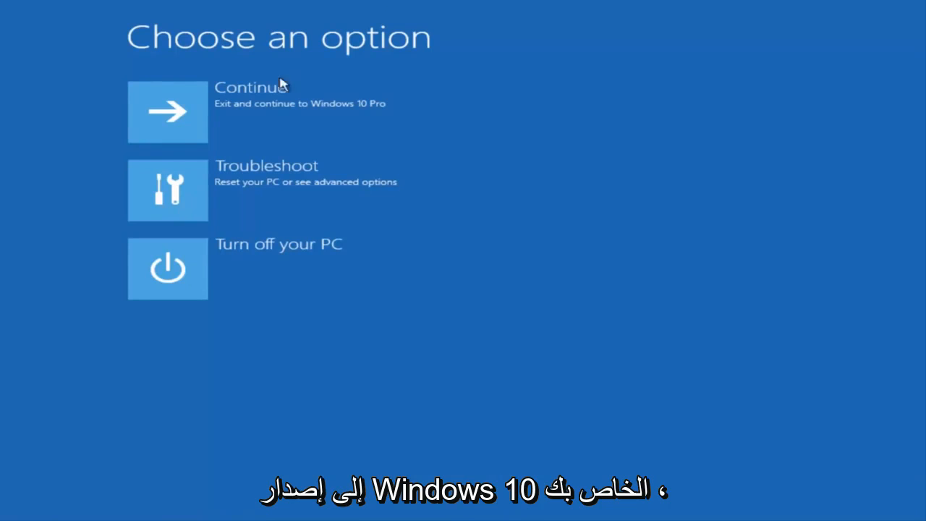
{"action": "mouse_move", "coordinate": [254, 113]}
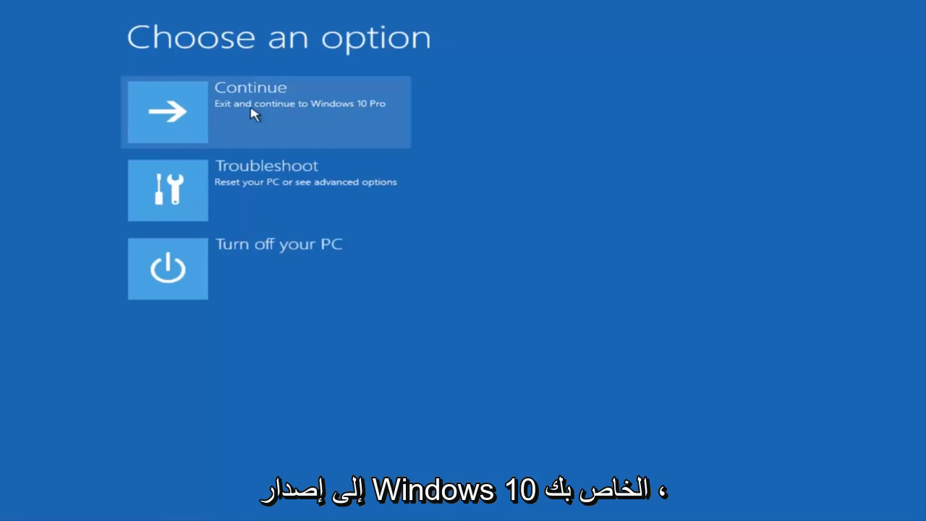